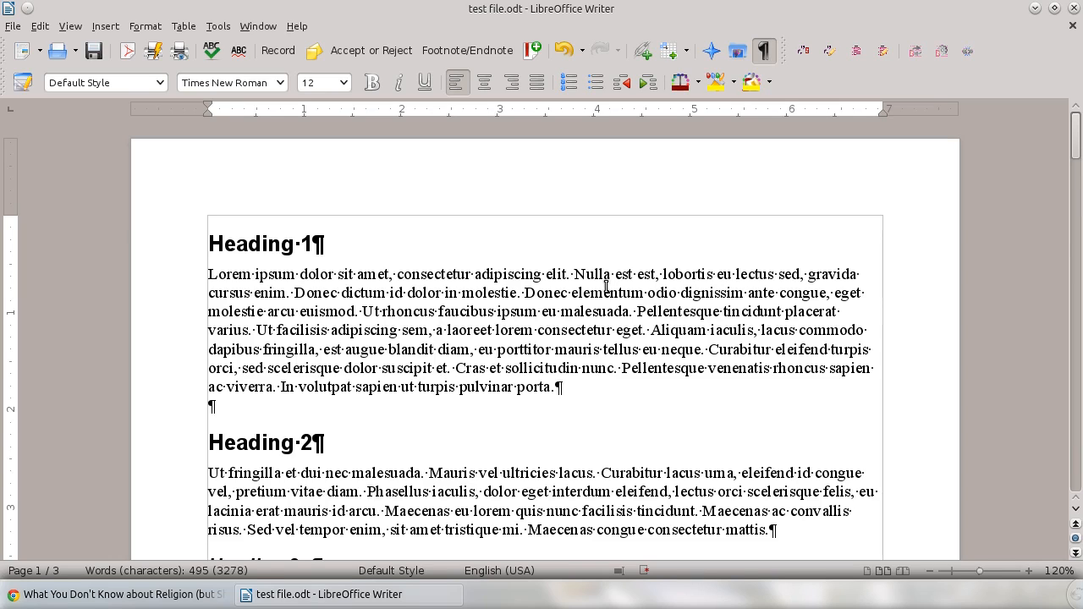
mouse_move(734, 193)
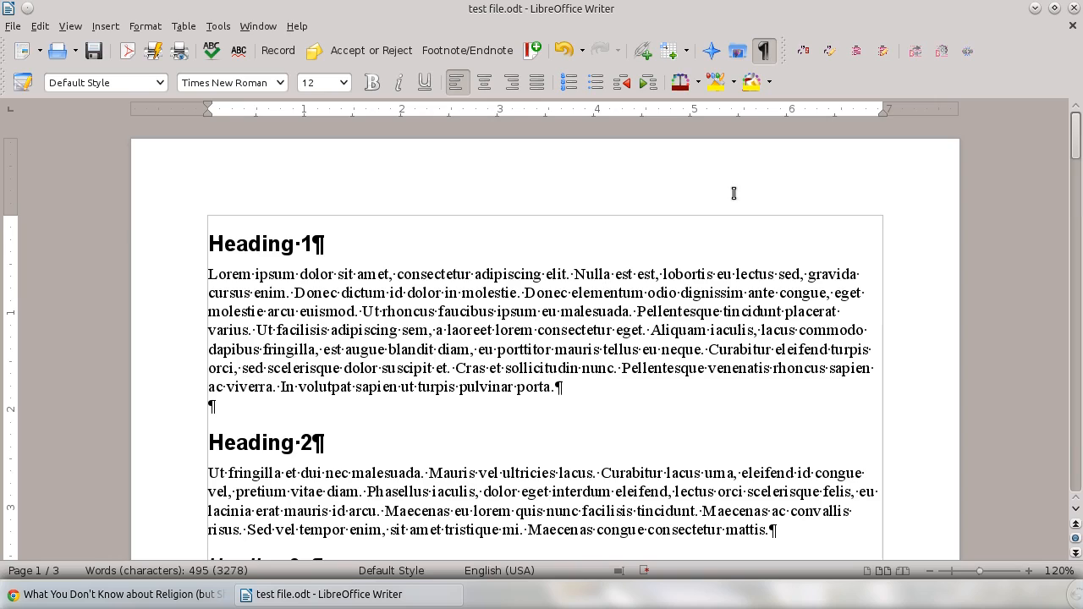
mouse_move(721, 71)
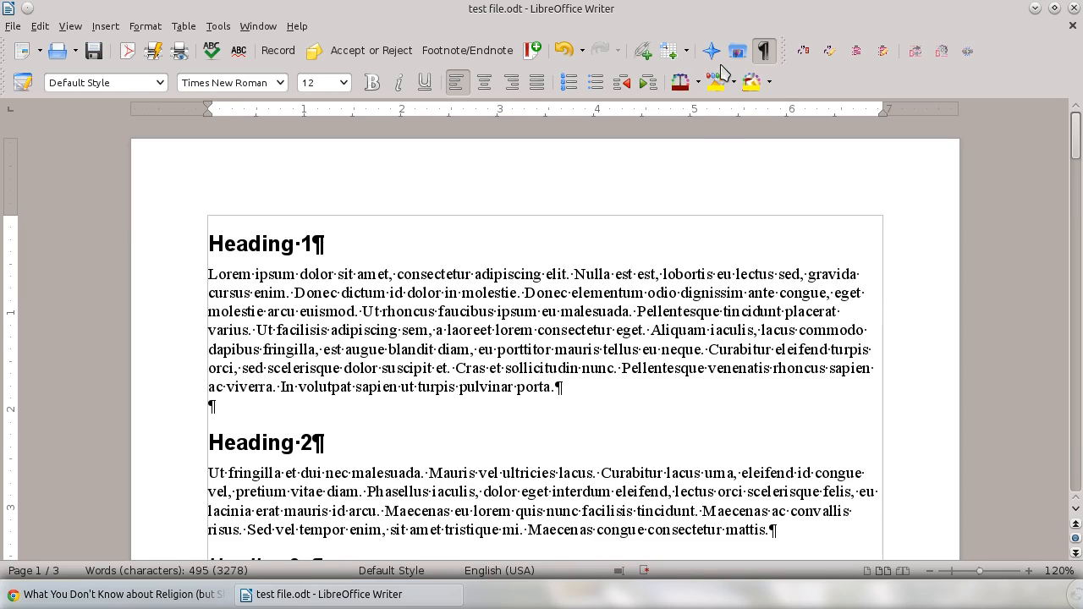
mouse_move(711, 51)
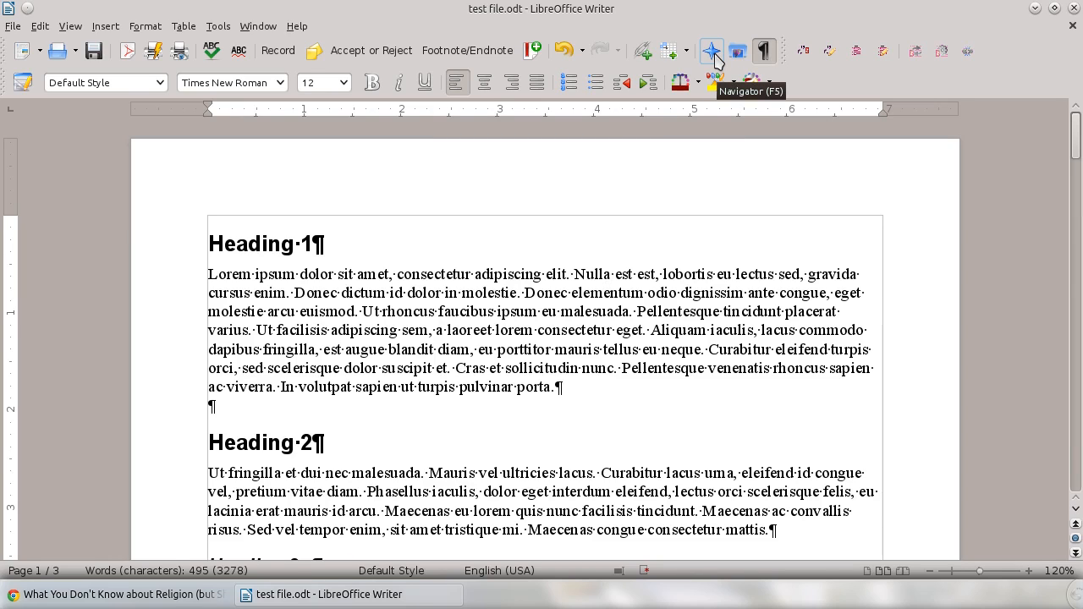
- Dock the Navigator via its toolbar button and select the Heading 1 title text
click(711, 51)
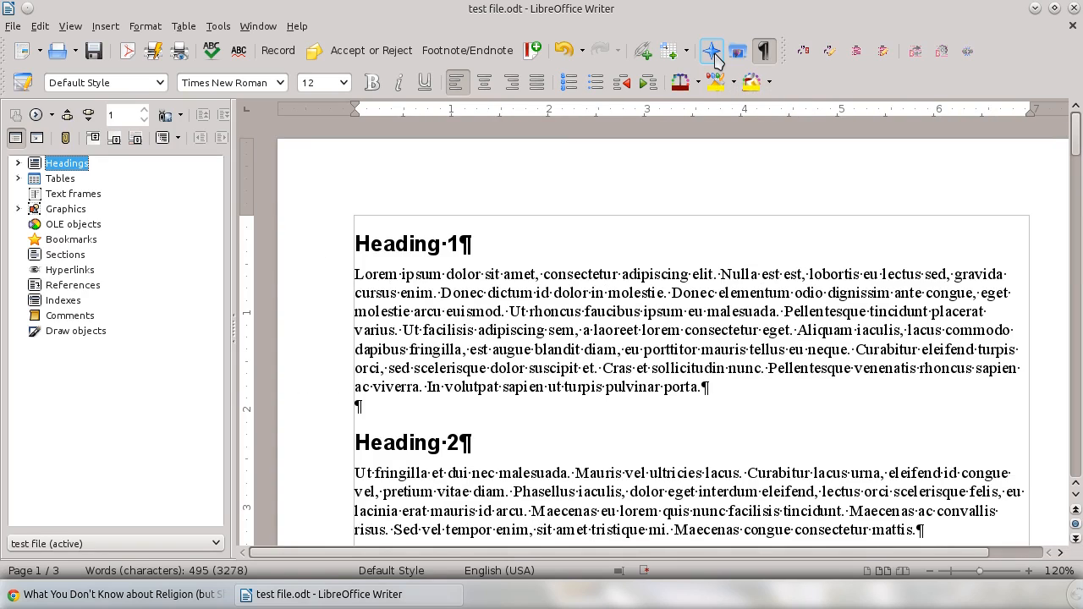
mouse_move(42, 200)
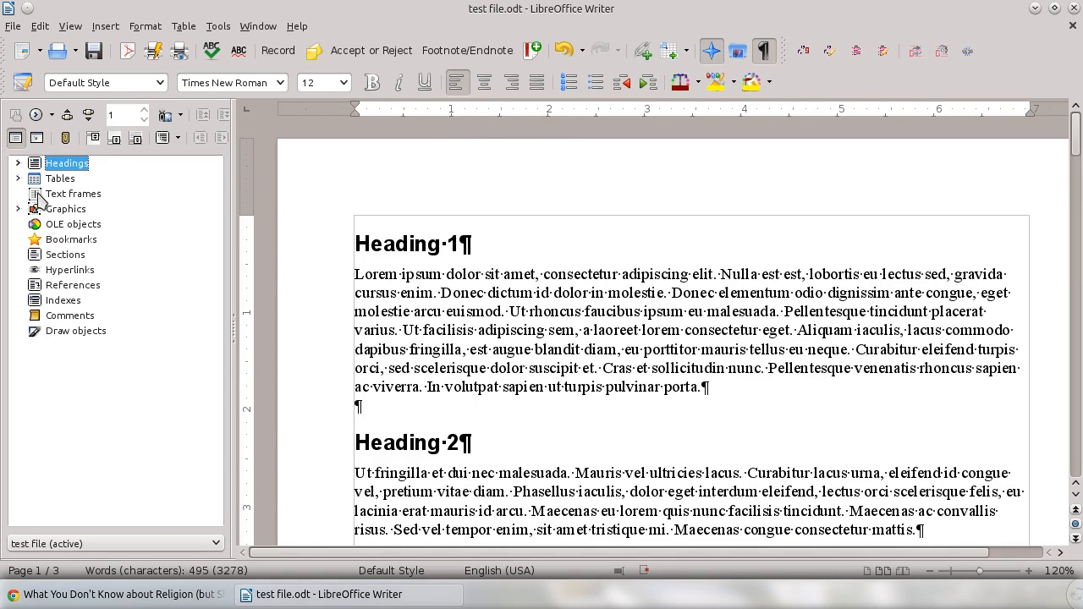
mouse_move(363, 226)
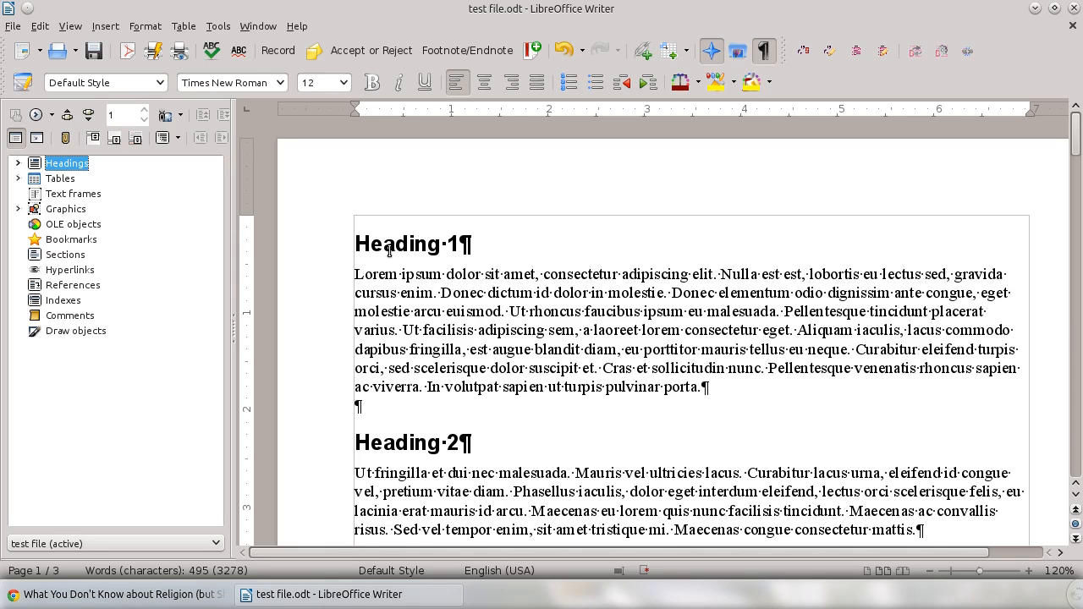
mouse_move(389, 254)
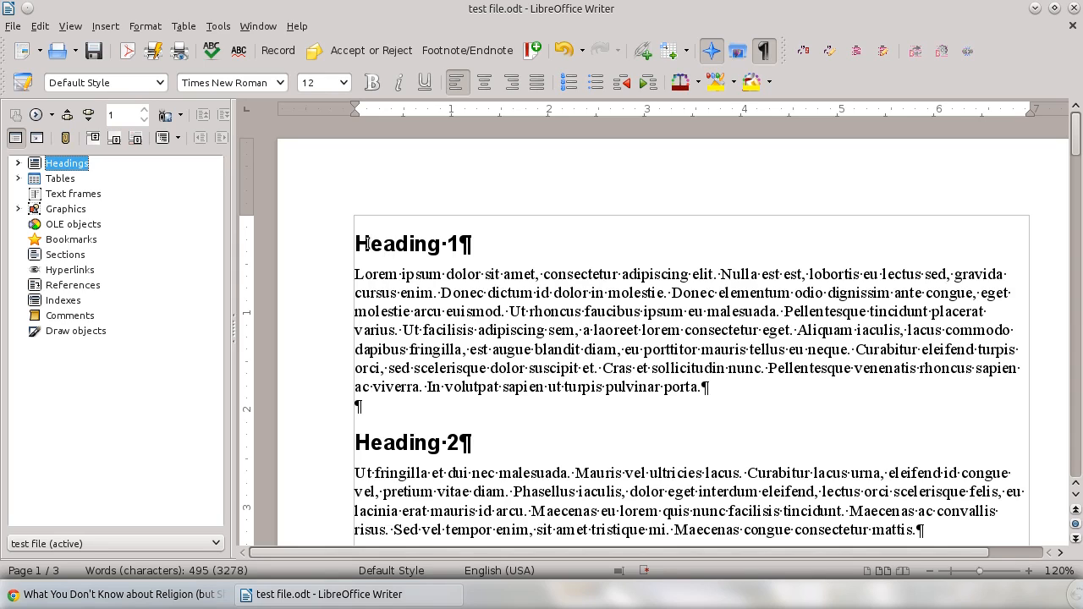
double_click(398, 244)
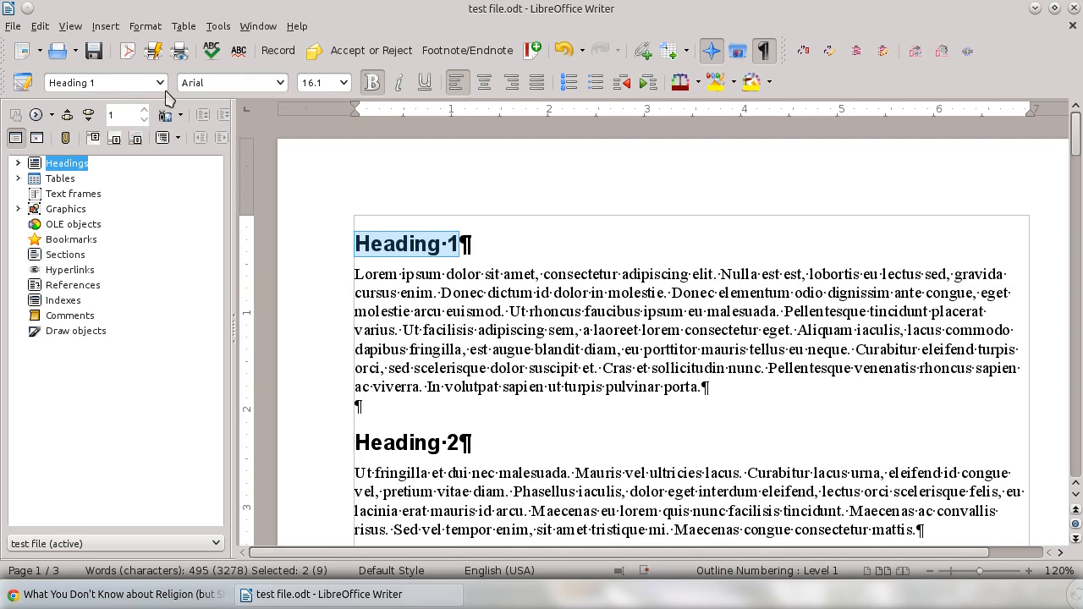
mouse_move(161, 88)
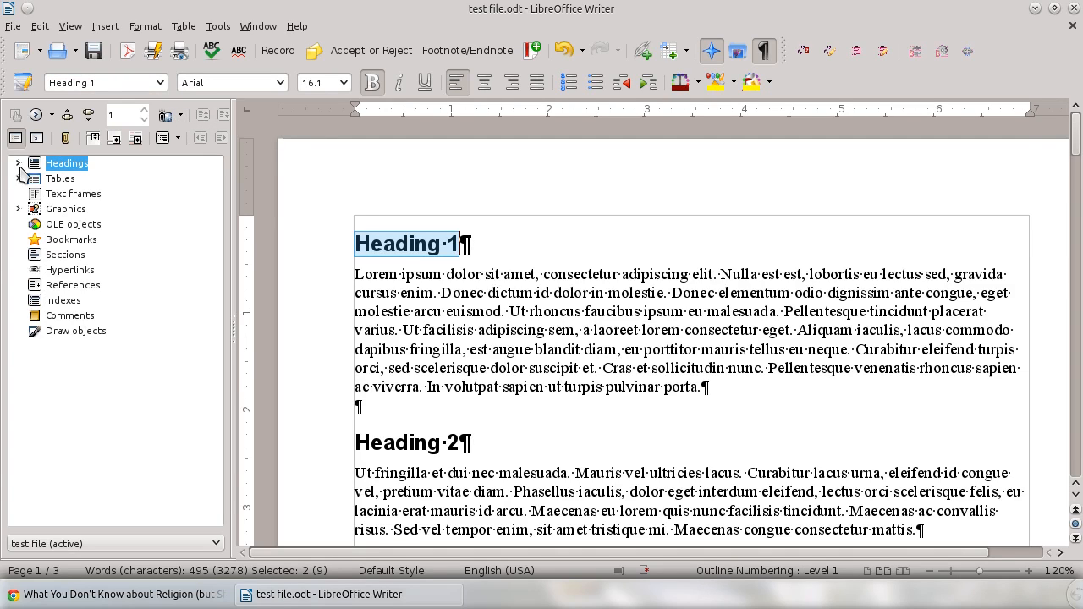
- Expand Headings, visit Heading 1 and Heading 2, and reveal Heading 2a beneath Heading 2
click(18, 163)
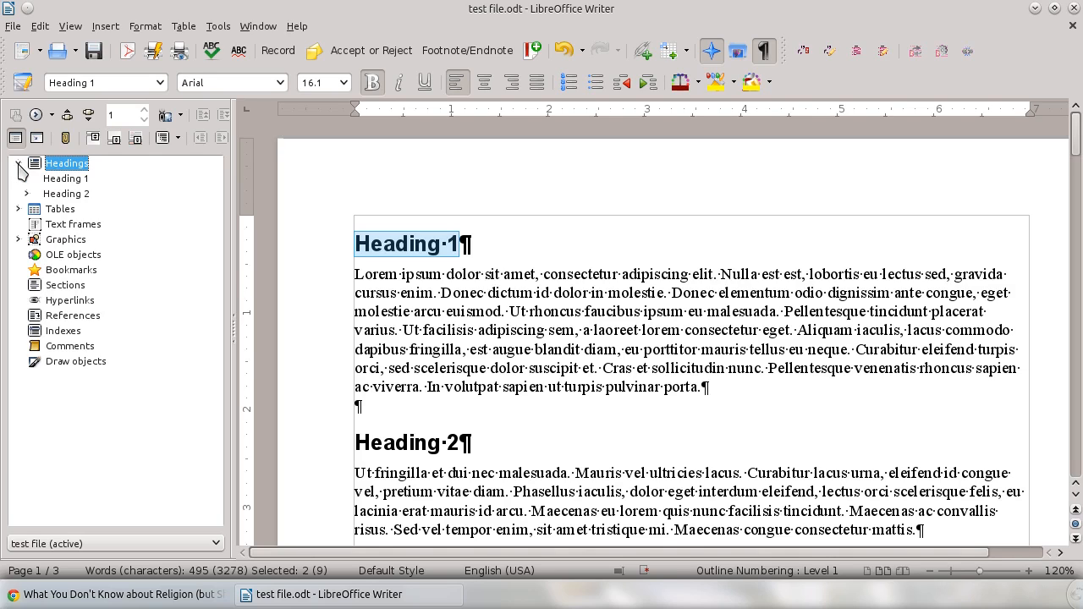
click(64, 178)
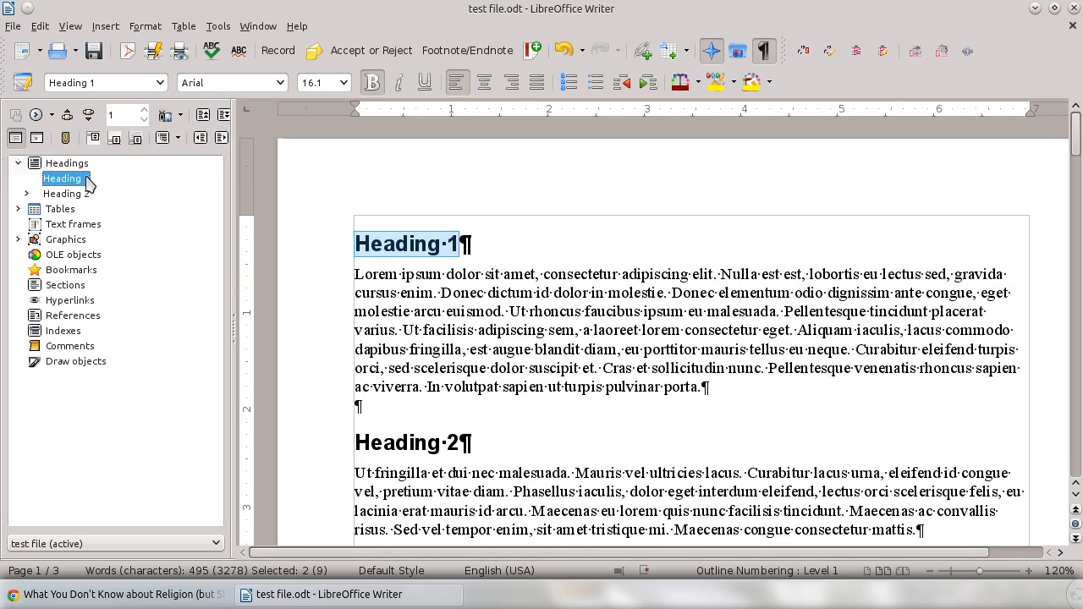
click(66, 193)
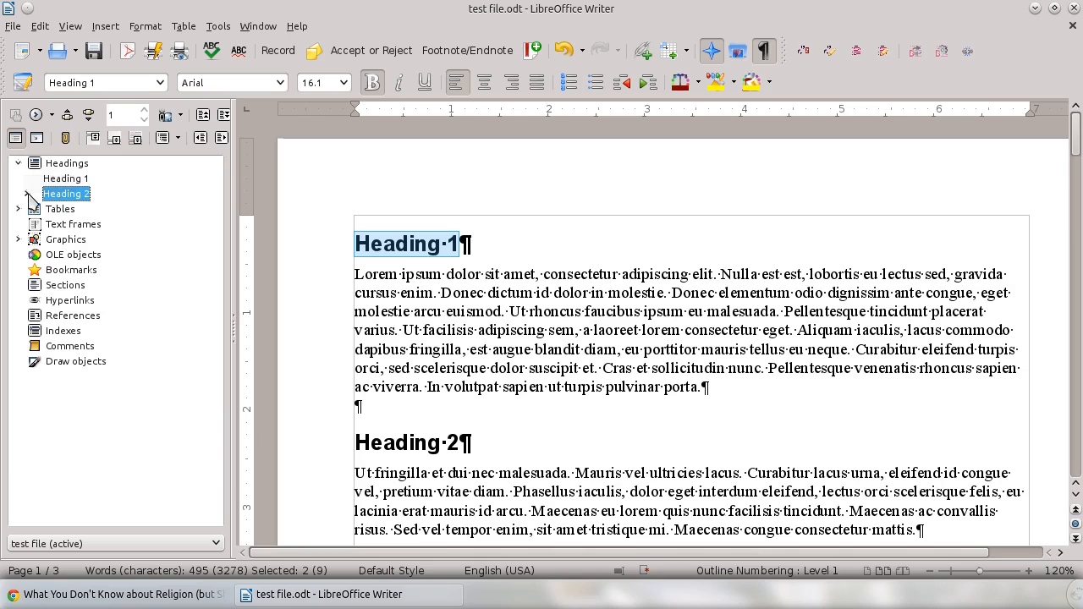
click(27, 192)
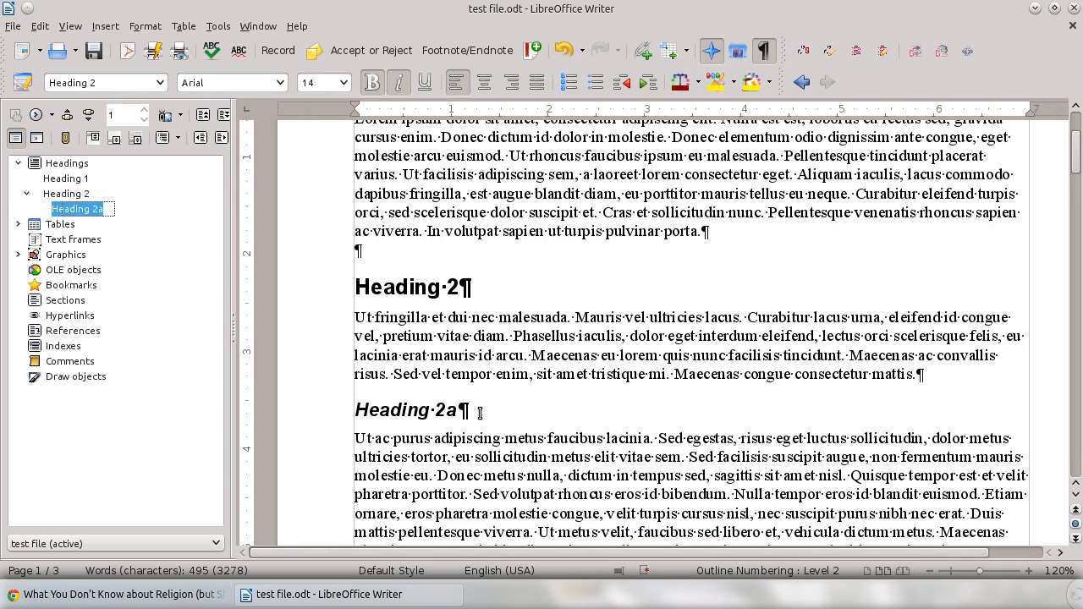
mouse_move(338, 383)
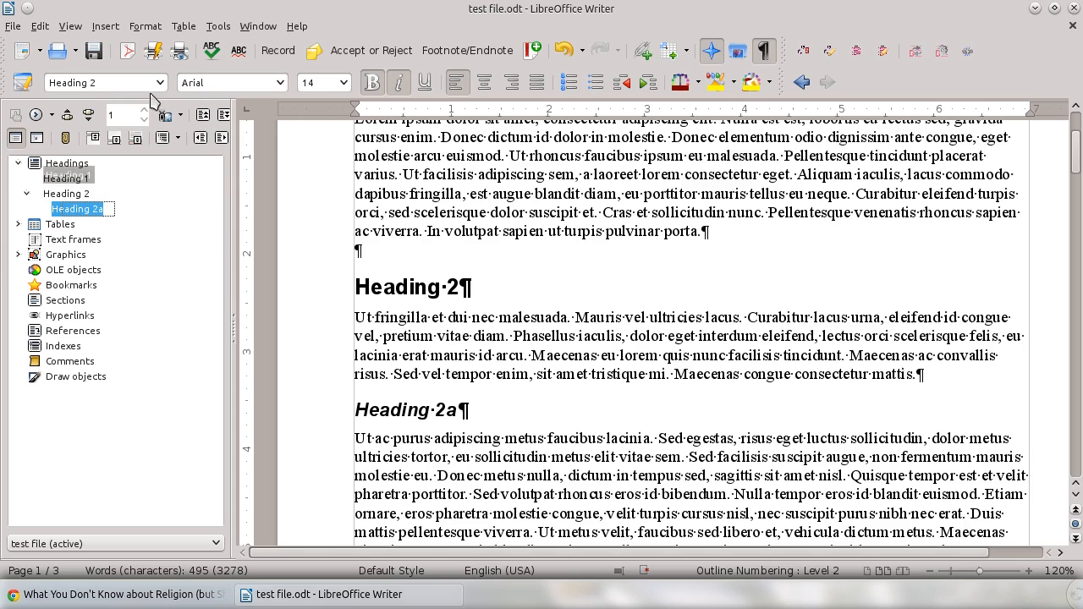
mouse_move(201, 139)
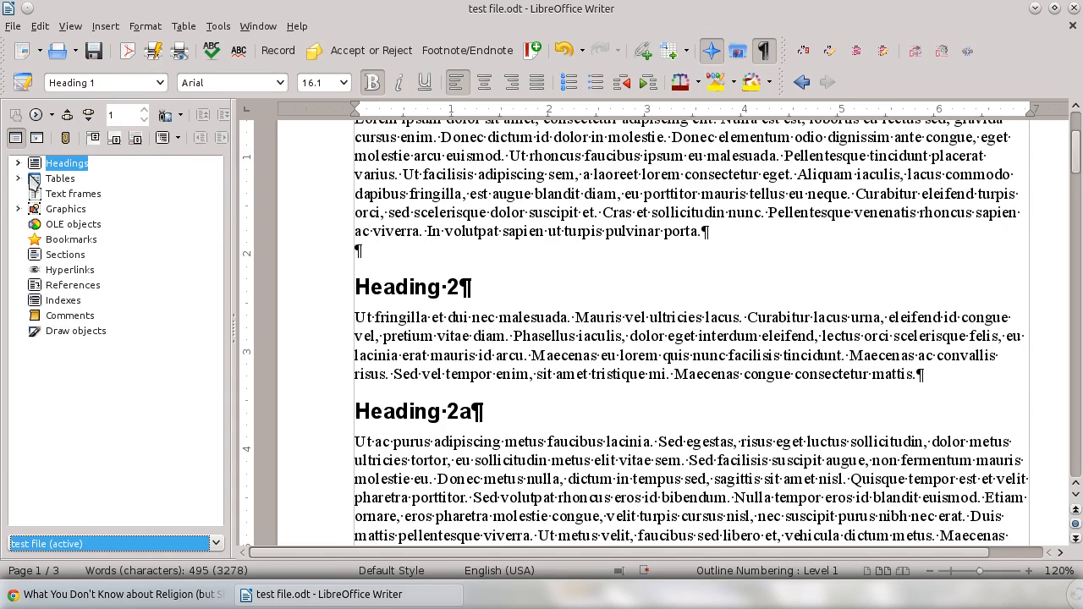
- Re-expand the Headings outline so Heading 2a shows nested under the selected Heading 2
click(17, 162)
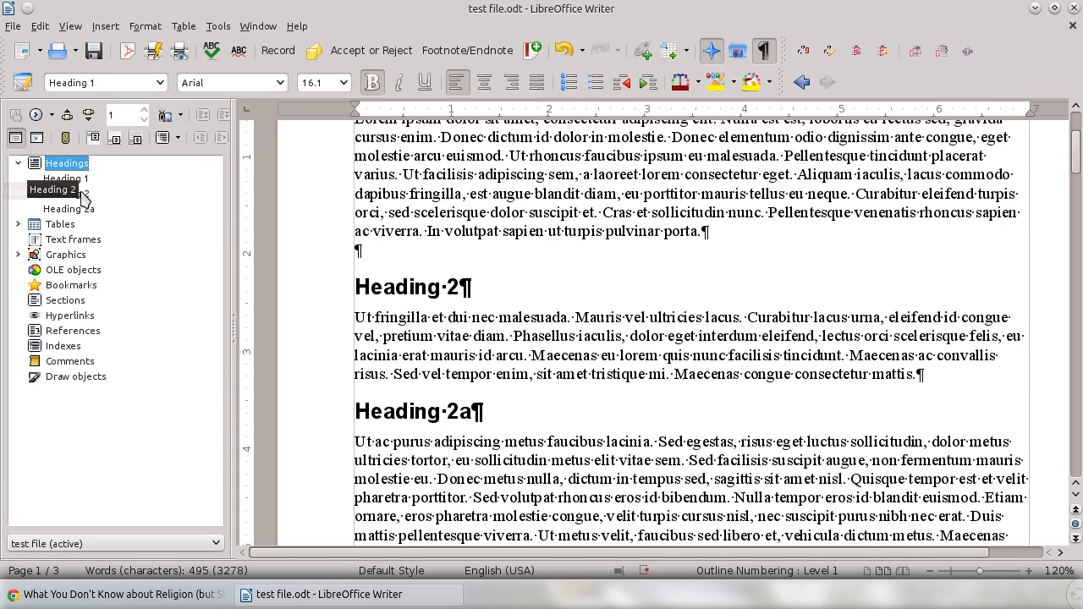
mouse_move(68, 208)
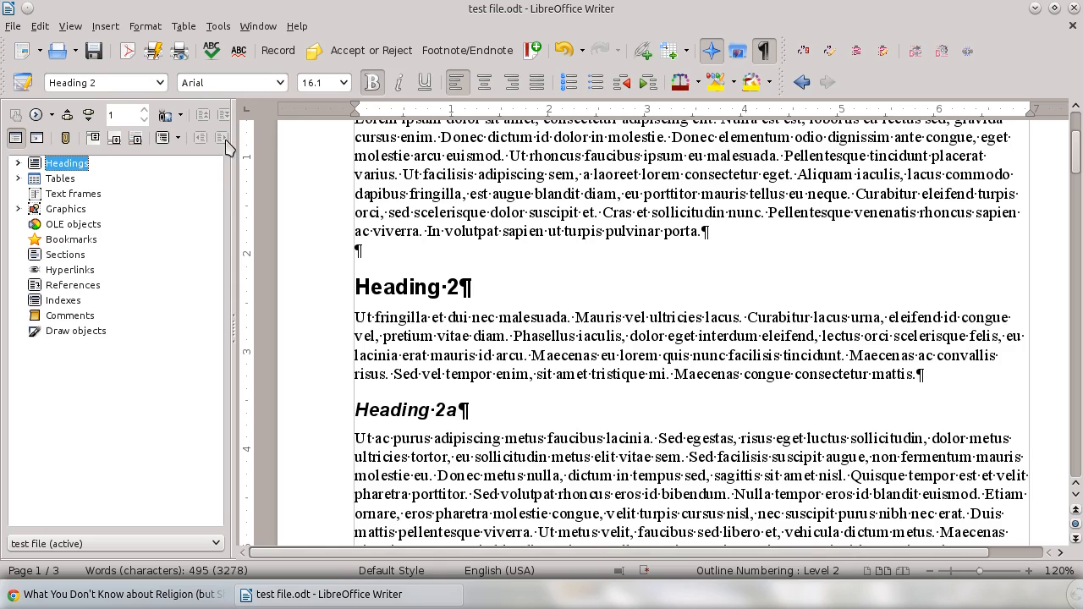
click(17, 162)
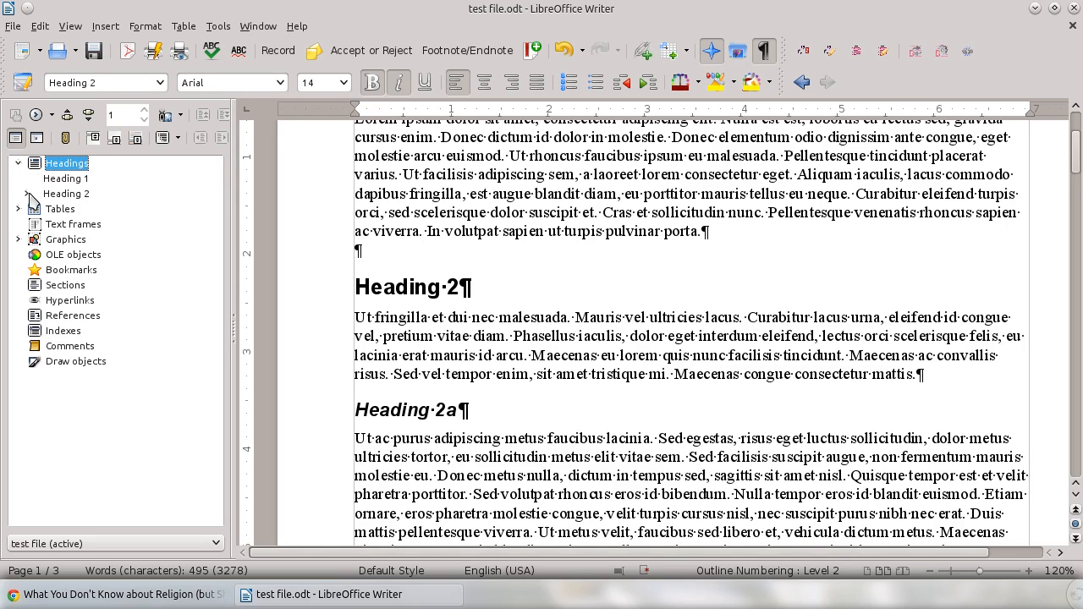
click(27, 193)
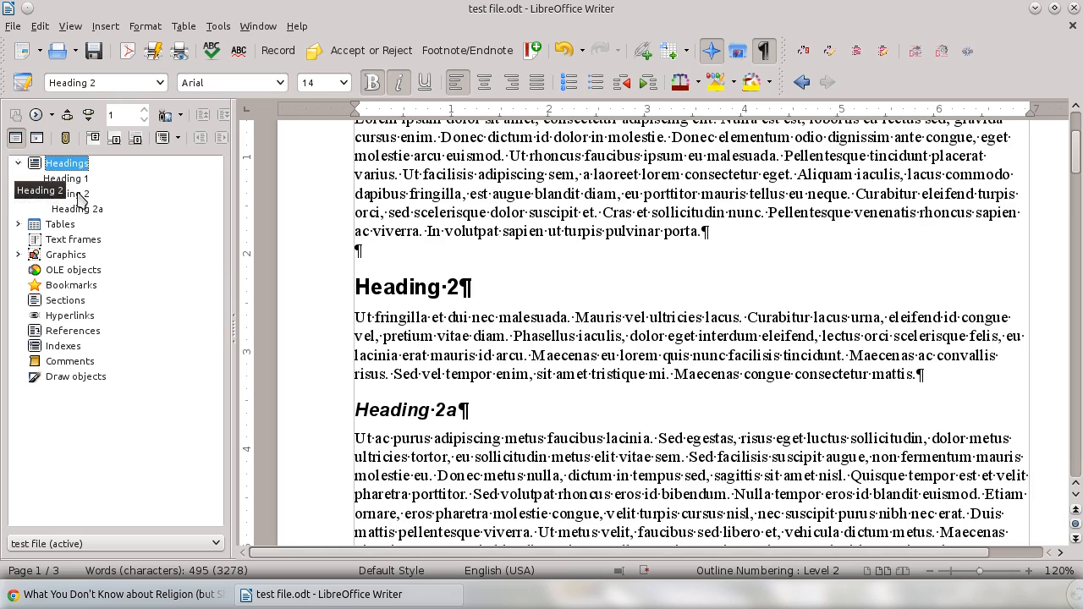
click(66, 192)
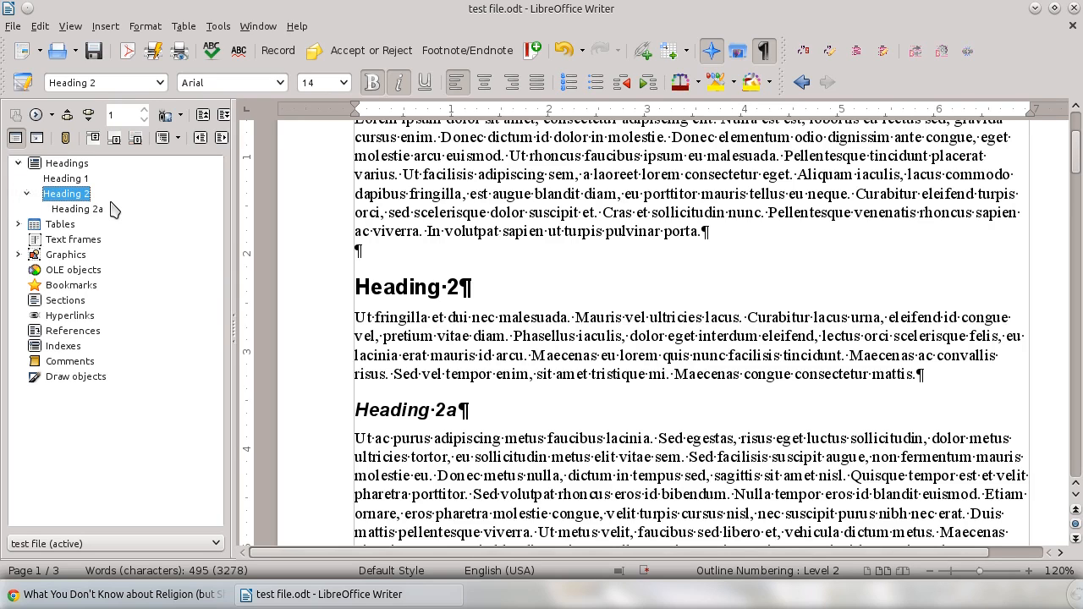
mouse_move(66, 193)
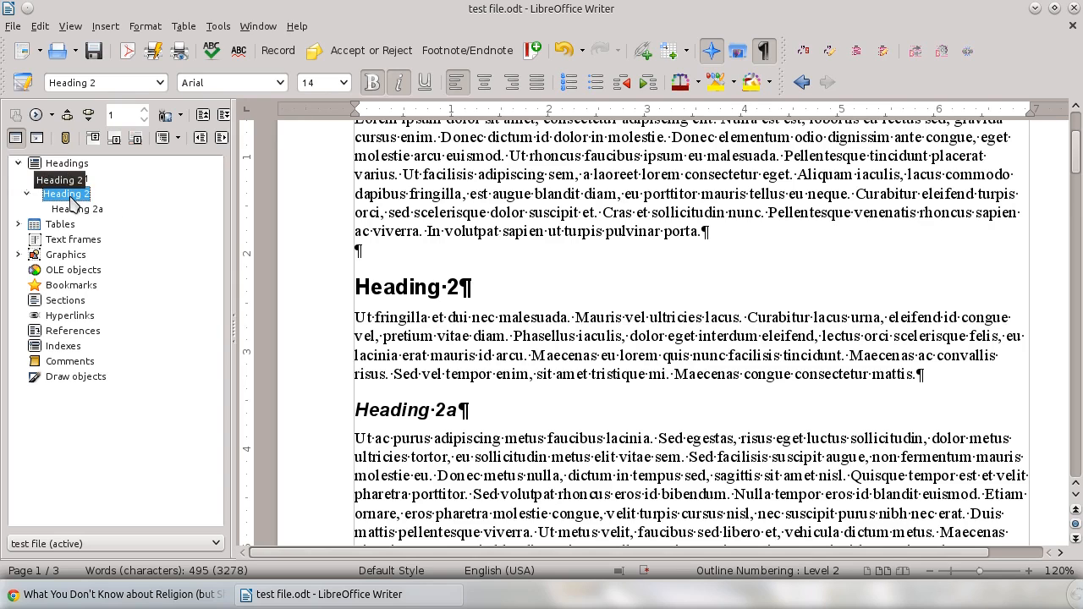
- Move Heading 1 ahead of Heading 2 with Promote Chapter and re-expand Headings to check
click(64, 179)
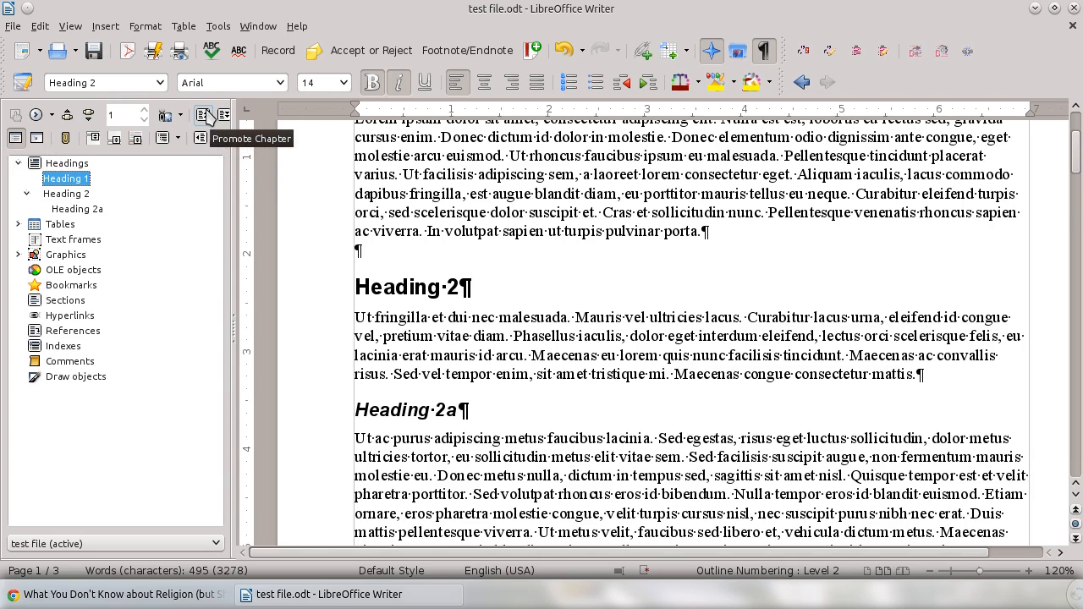
mouse_move(224, 115)
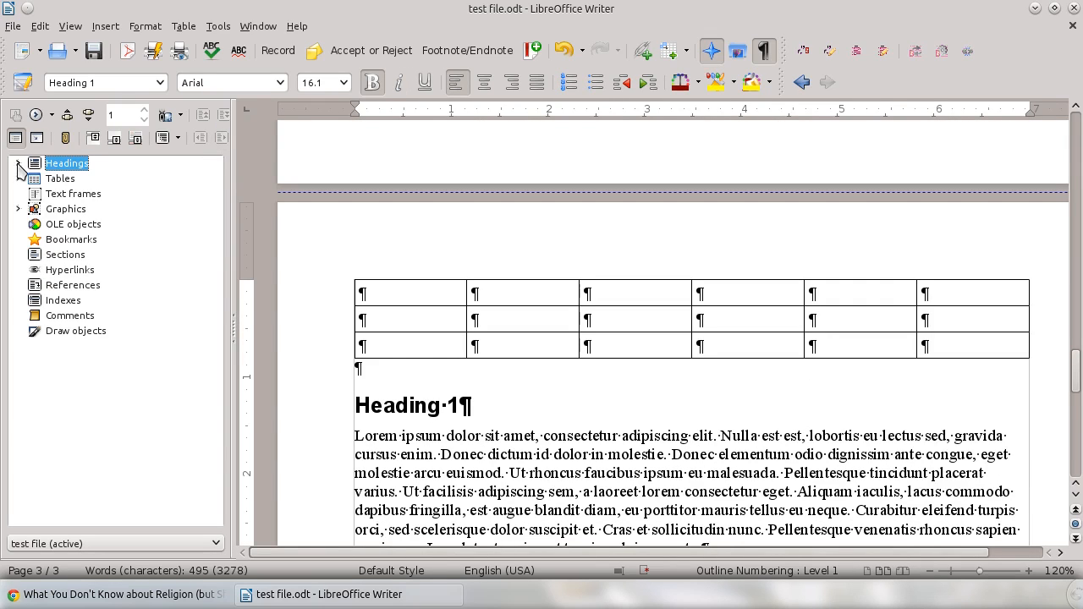
click(19, 163)
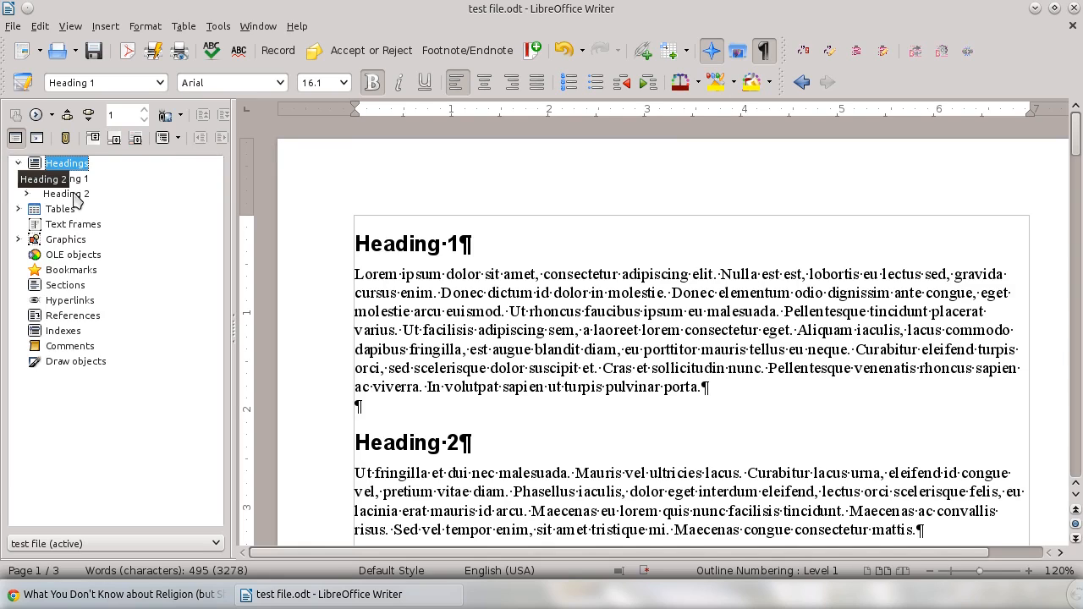
mouse_move(73, 223)
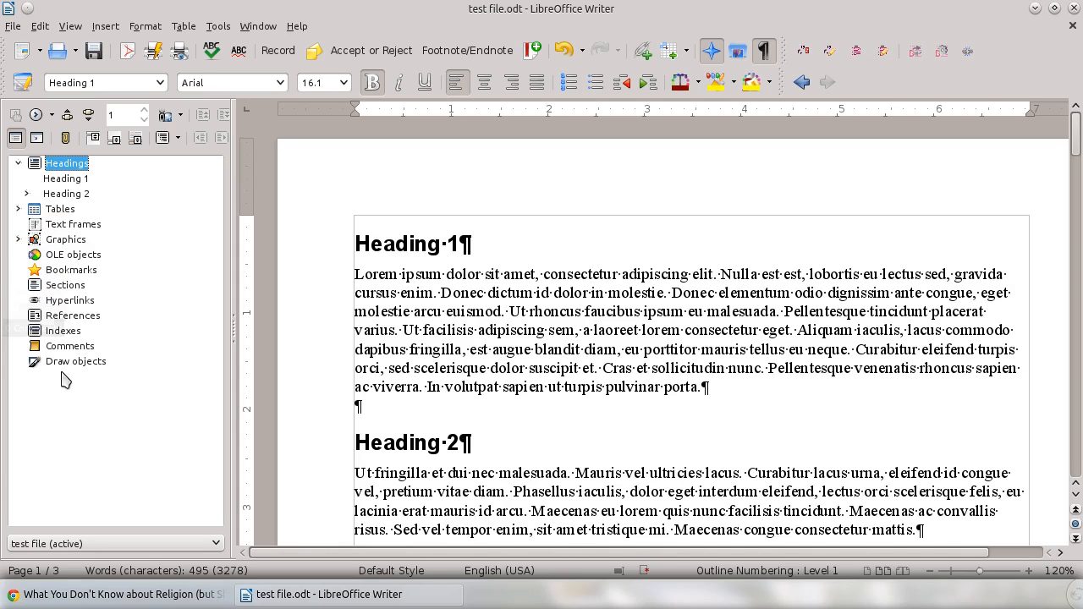
mouse_move(24, 235)
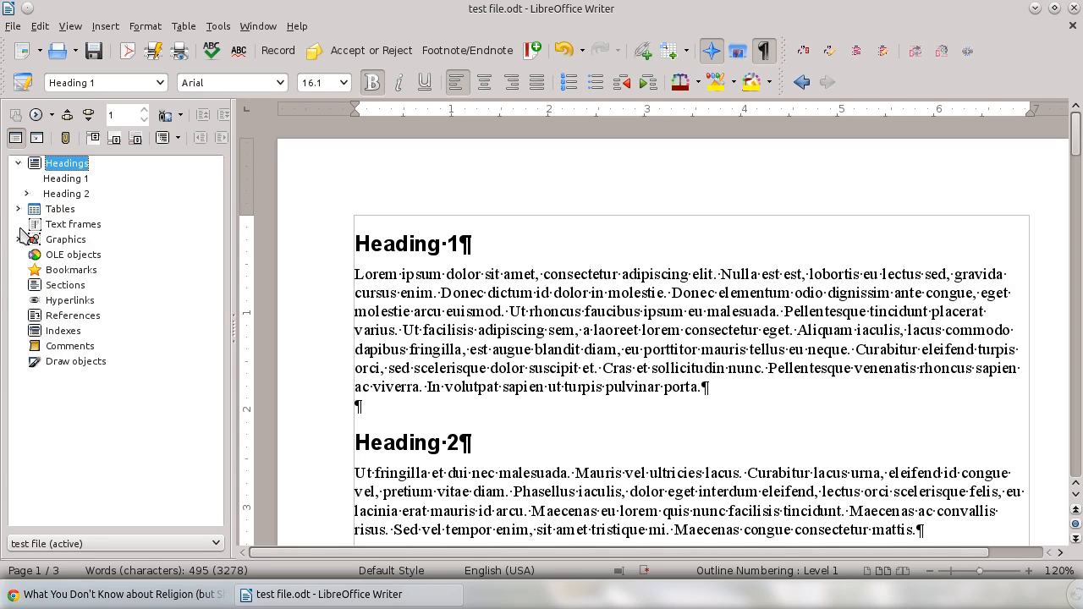
- Go to Table1 from the Tables list, then expand Graphics to show graphics1
click(27, 210)
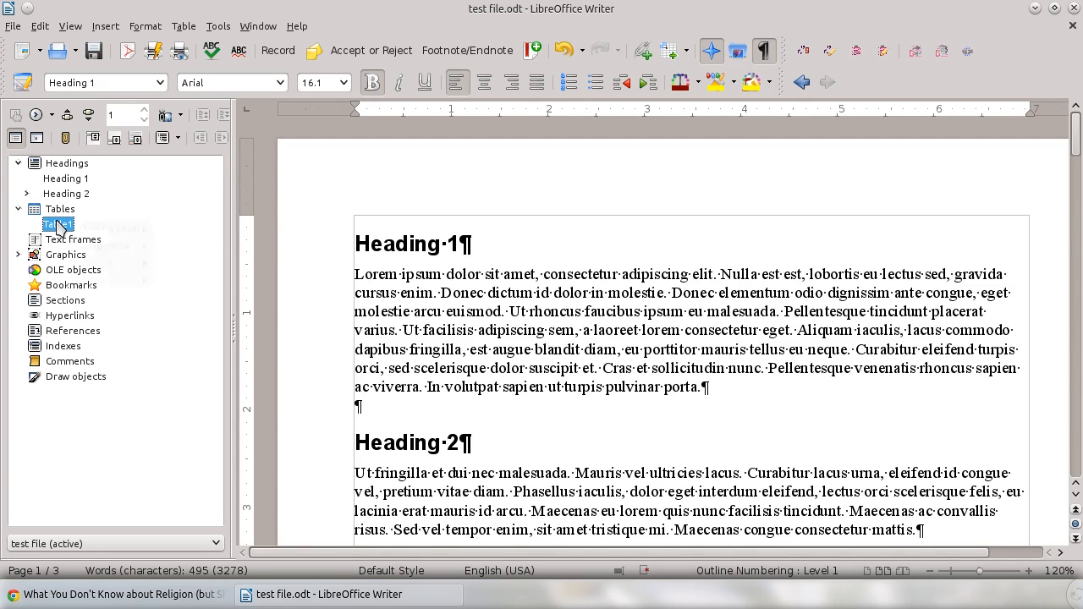
right_click(58, 224)
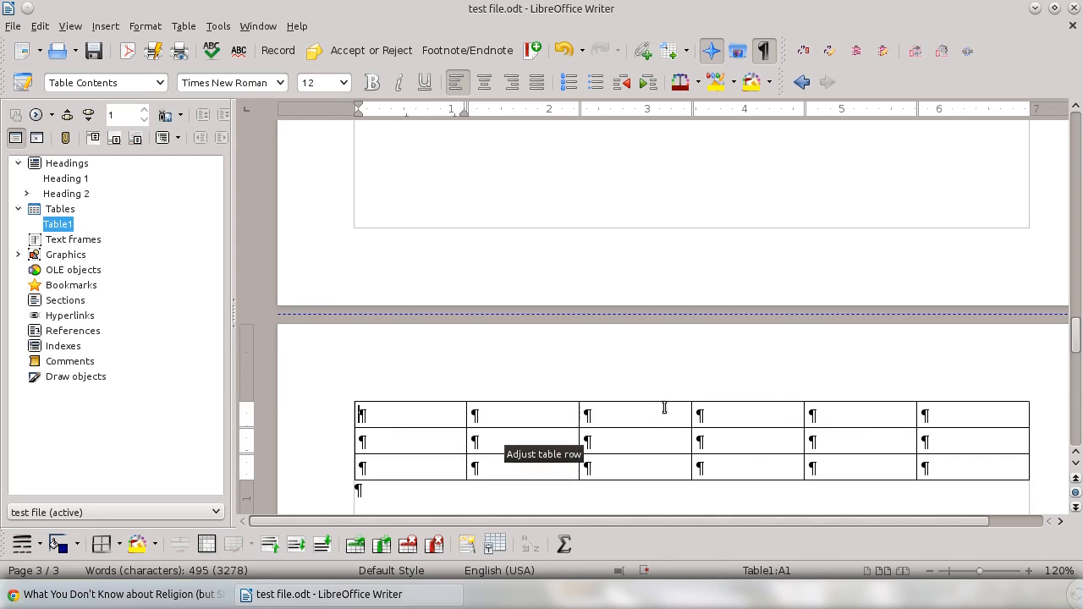
click(27, 254)
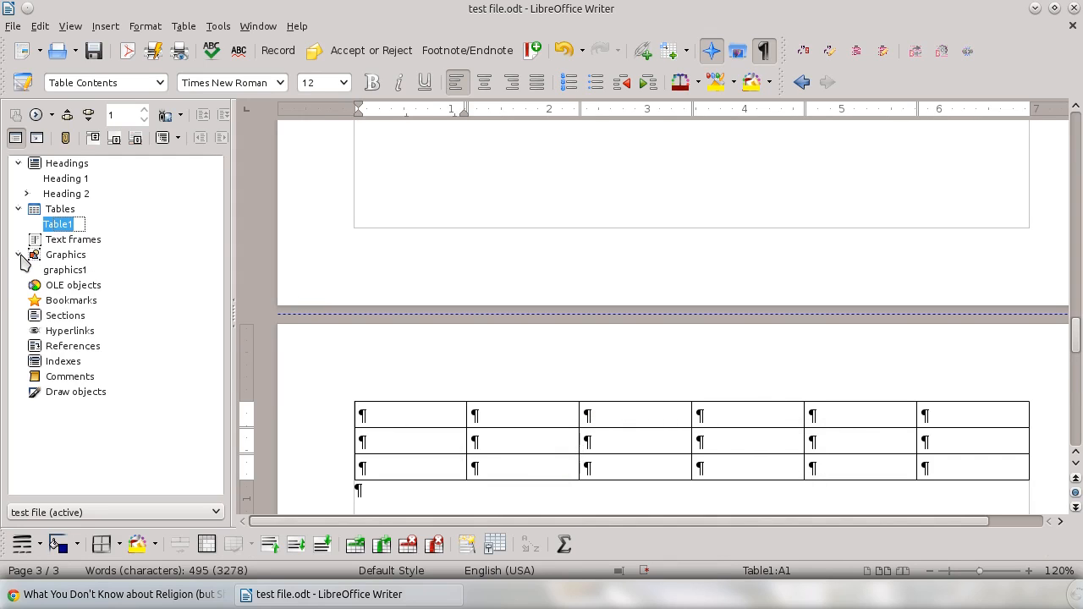
- Rename graphics1 to smileyface through the Navigator's Rename dialog
right_click(64, 269)
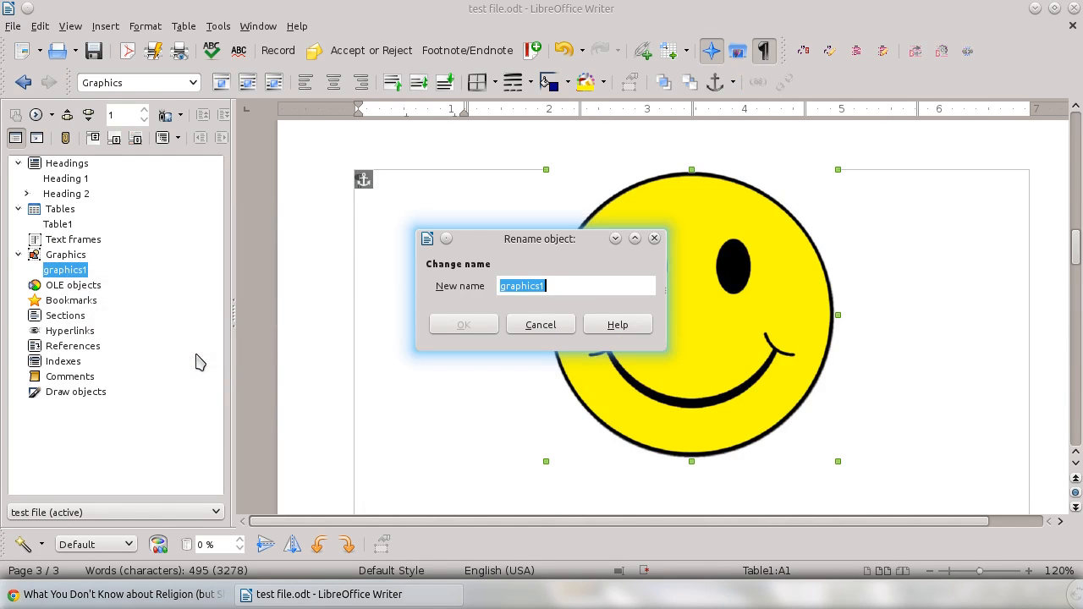
text(smiley)
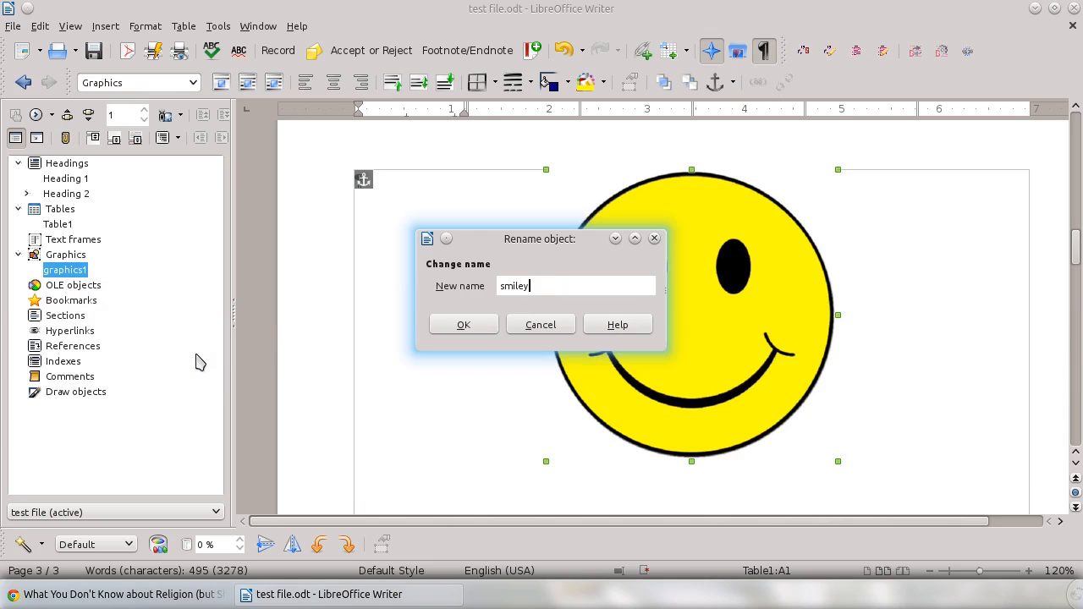
text(face)
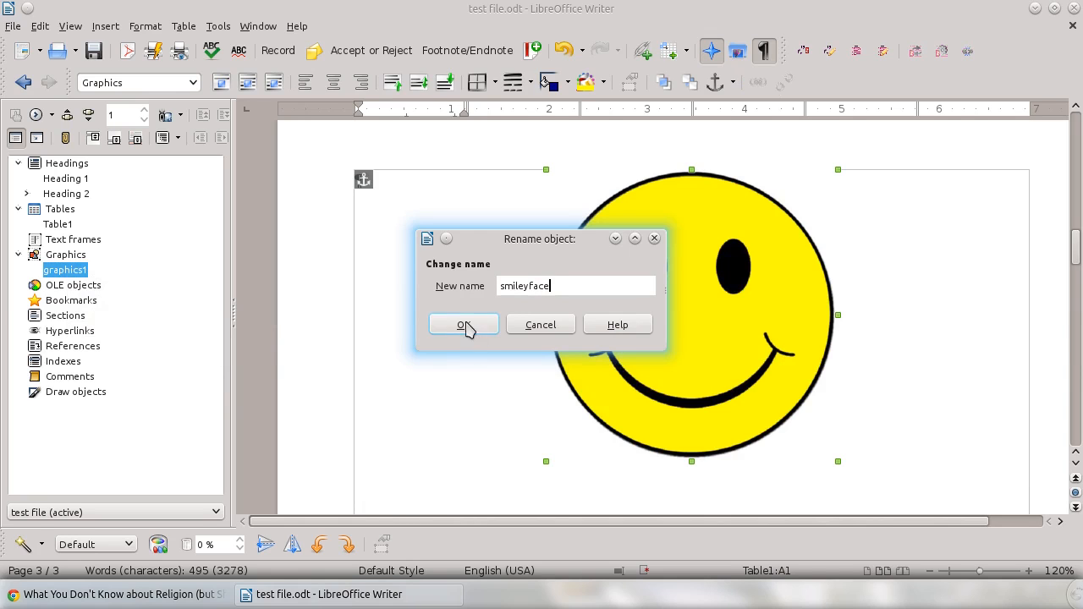
click(464, 325)
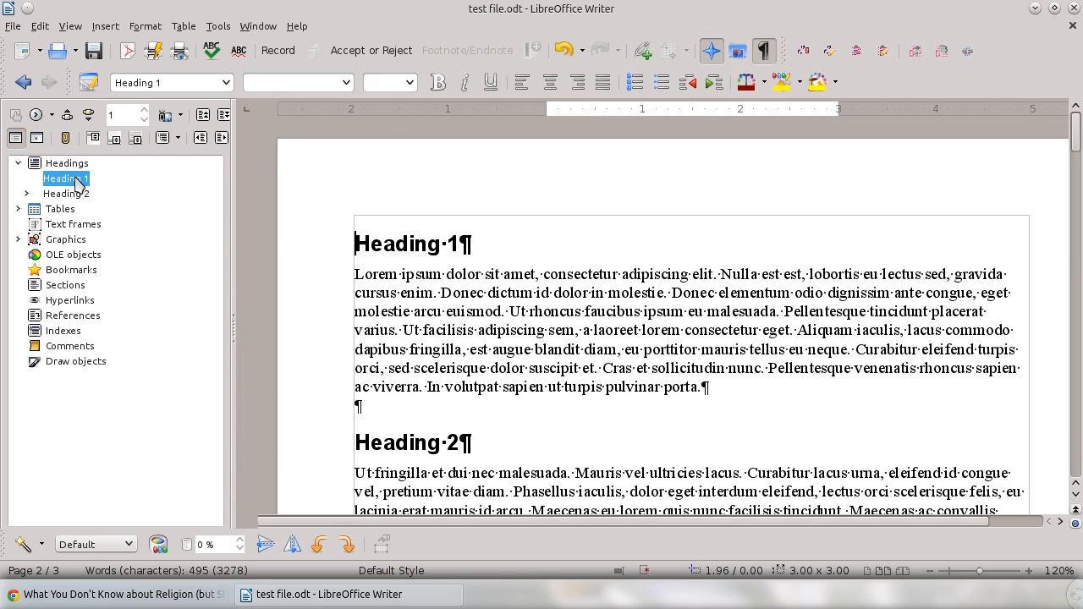
- Jump to the smileyface graphic and select it on page 2
click(25, 239)
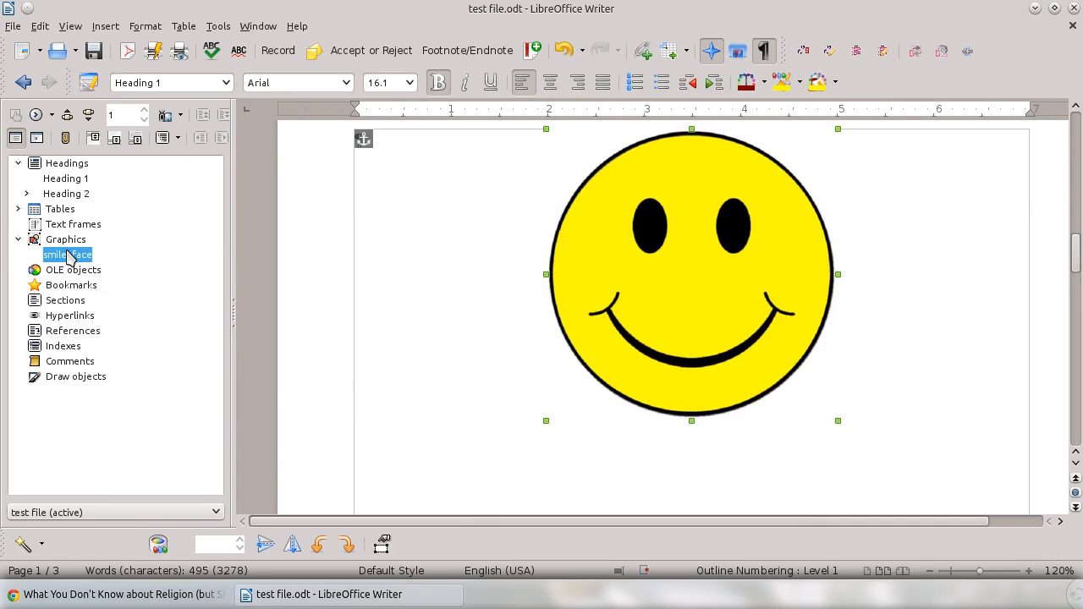
click(690, 271)
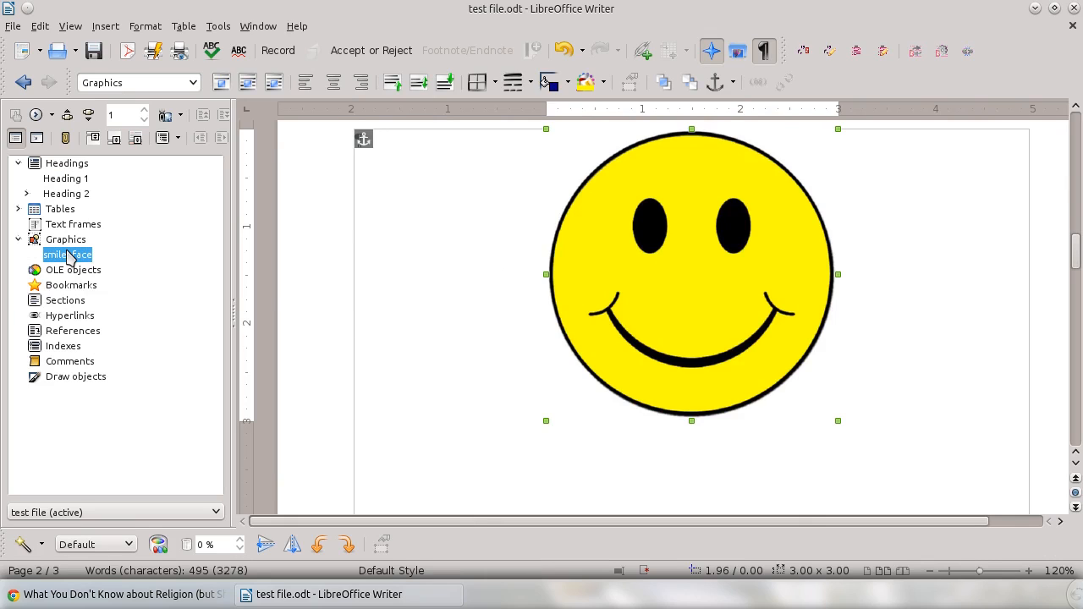